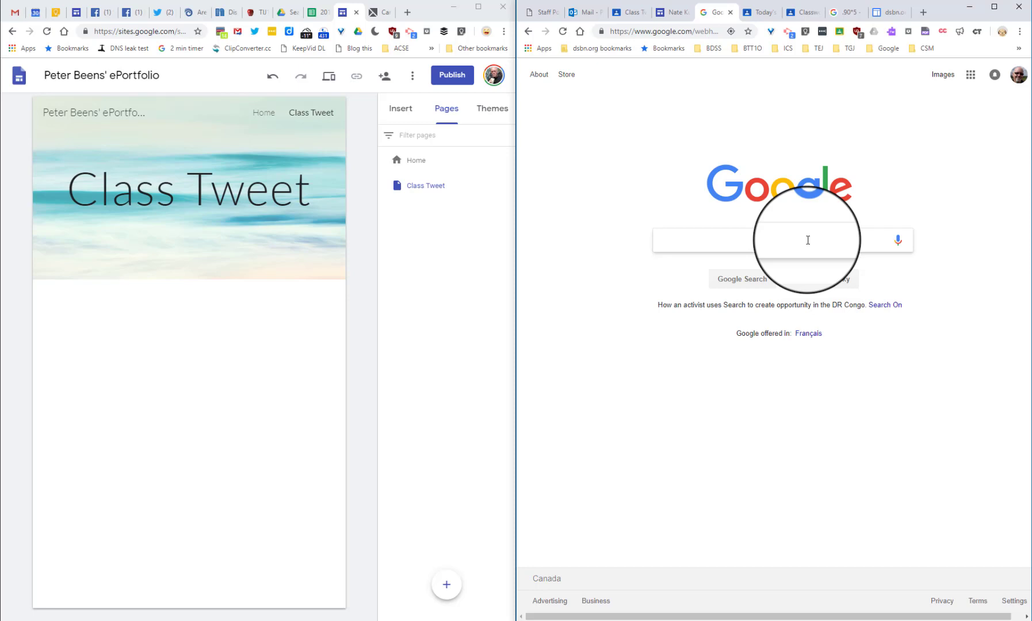
Search Google for the hashtag #BDSTEJ.
{"action": "type", "text": "#"}
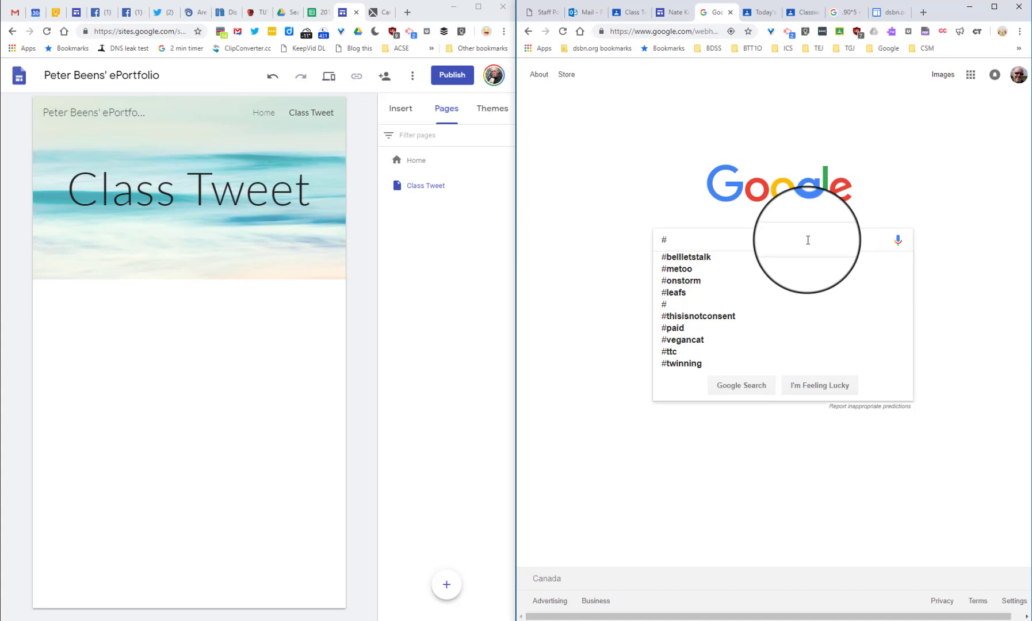
{"action": "type", "text": "BDSTEJ"}
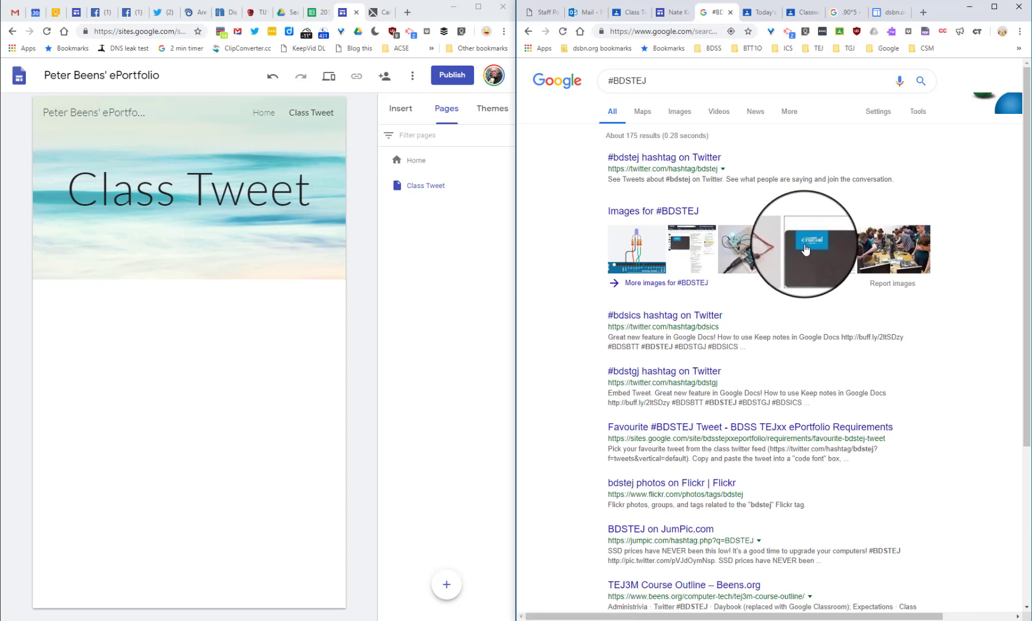
{"action": "mouse_move", "coordinate": [637, 158]}
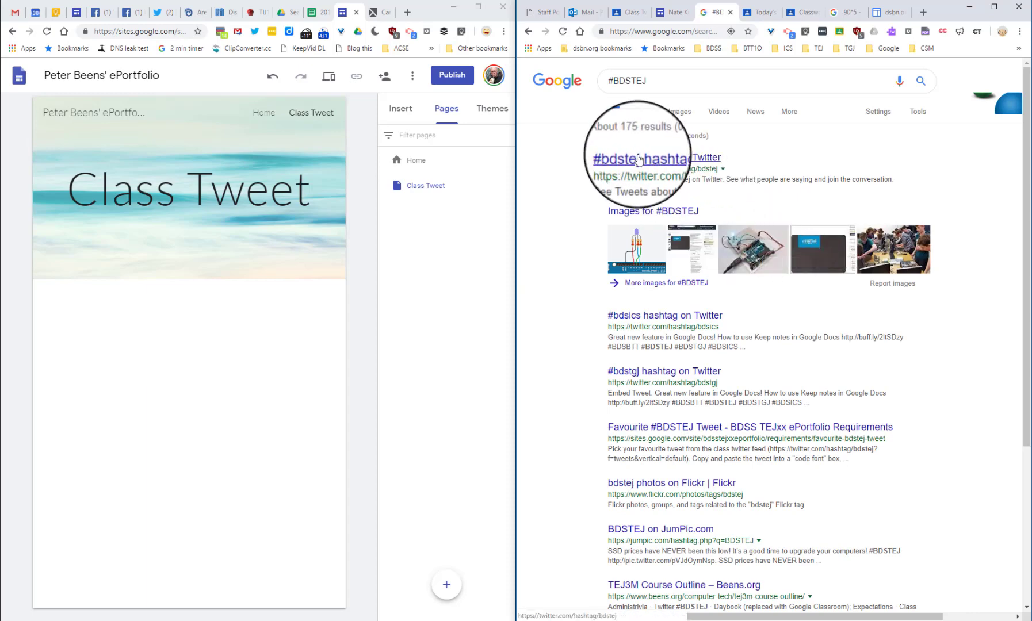
Open Twitter's #bdstej hashtag page from the results and view its Latest tweets.
{"action": "left_click", "coordinate": [655, 158]}
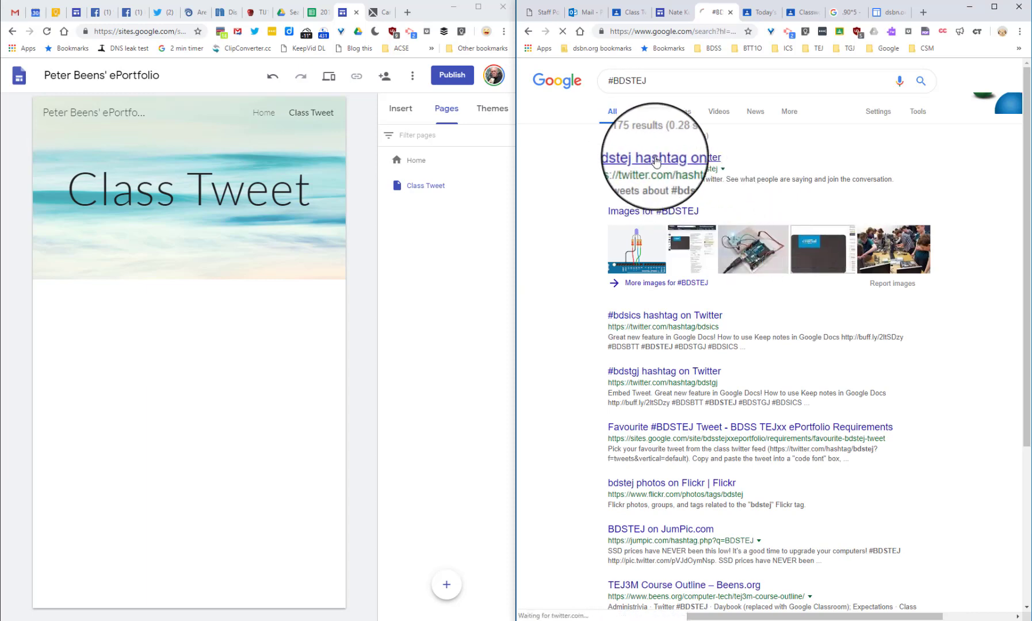
{"action": "left_click", "coordinate": [656, 157]}
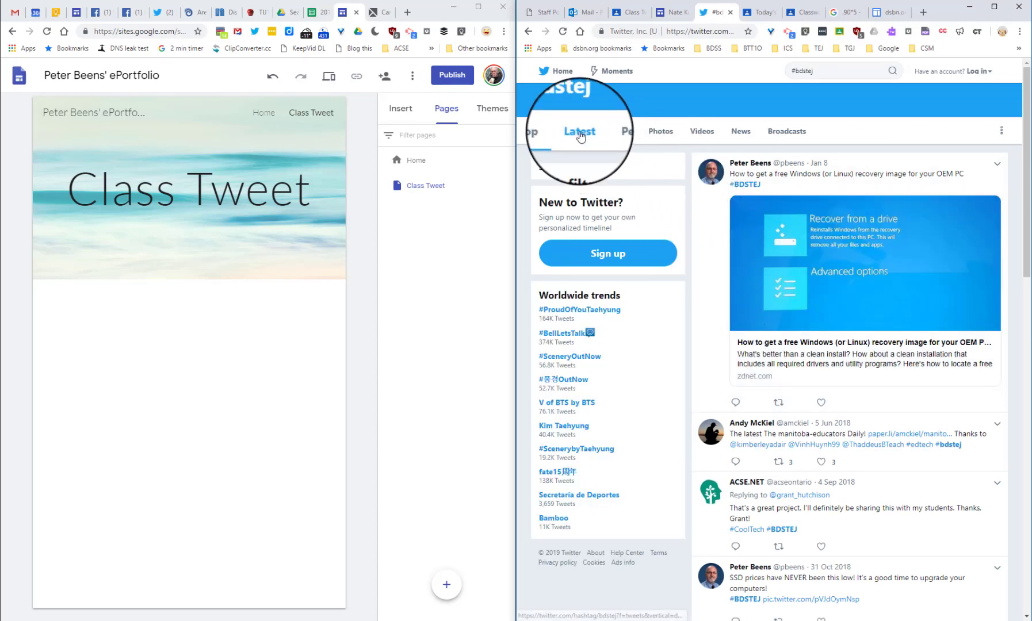
{"action": "left_click", "coordinate": [579, 131]}
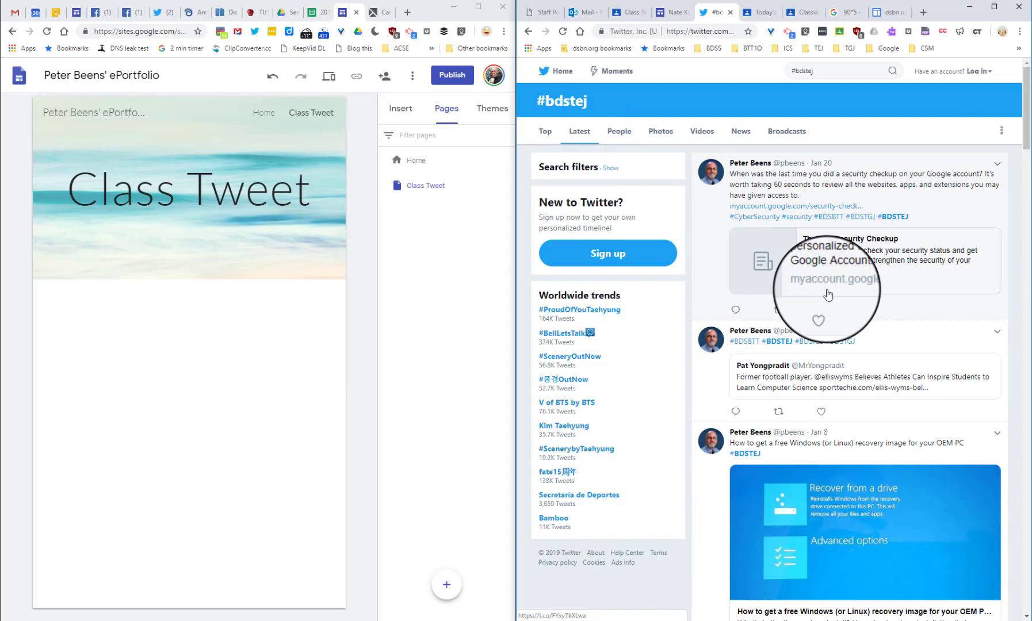
{"action": "scroll", "scroll_direction": "down", "scroll_amount": 3}
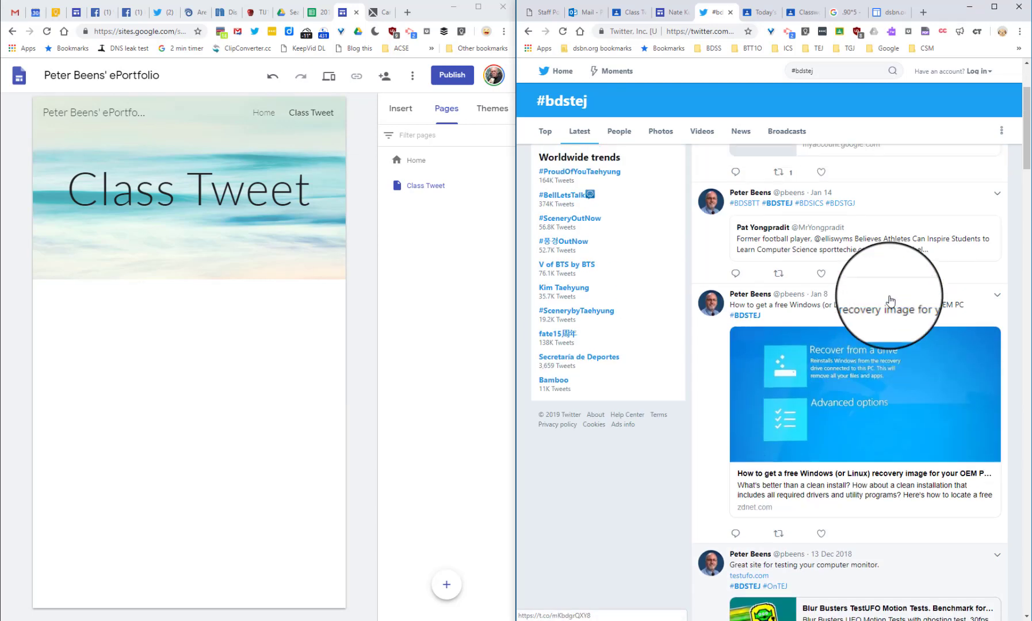
{"action": "scroll", "scroll_direction": "up", "scroll_amount": 3}
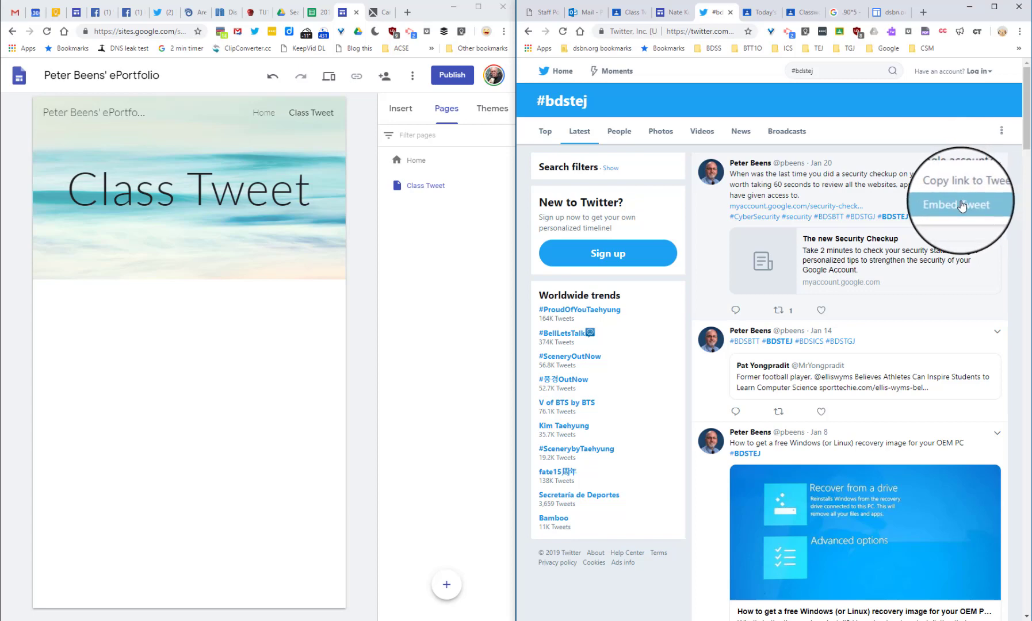
Get the embed code for the Jan 20 security checkup tweet via its menu.
{"action": "left_click", "coordinate": [958, 205]}
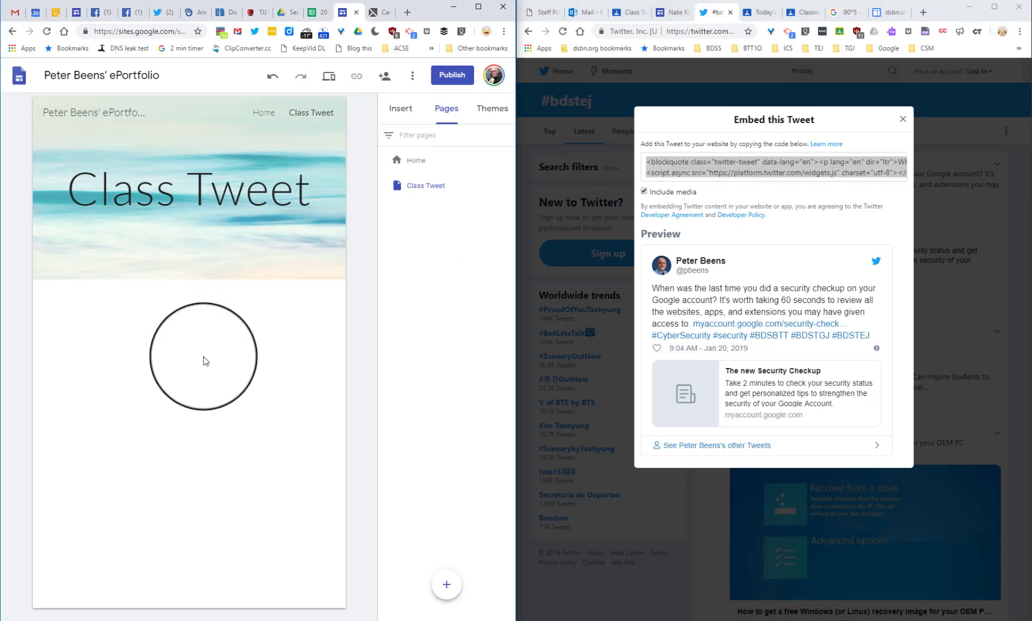
{"action": "mouse_move", "coordinate": [187, 341]}
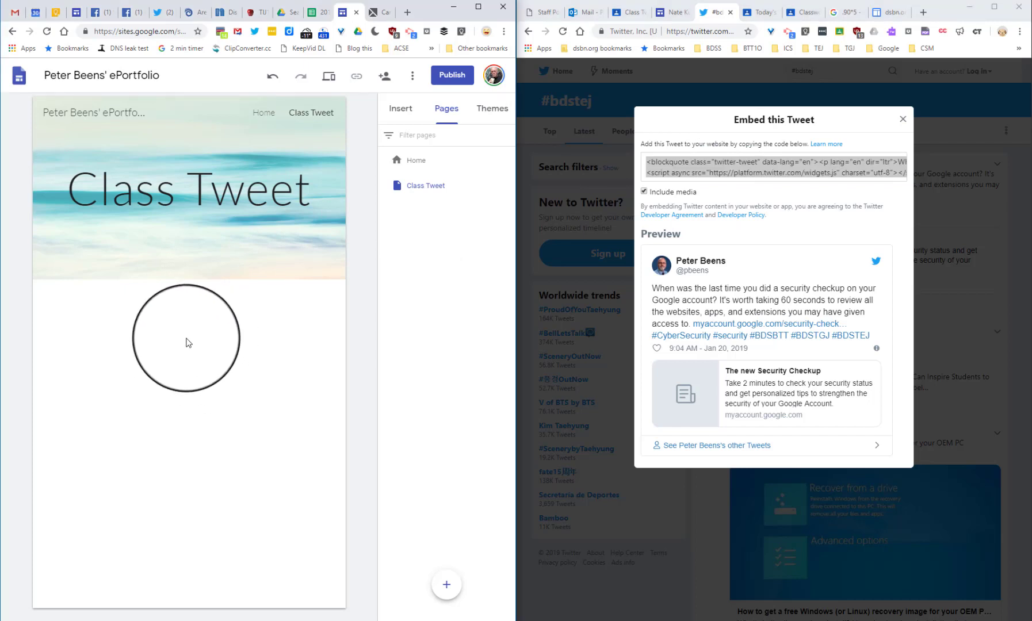
Add an Embed below the Class Tweet header and paste the tweet's embed code.
{"action": "left_click", "coordinate": [187, 341]}
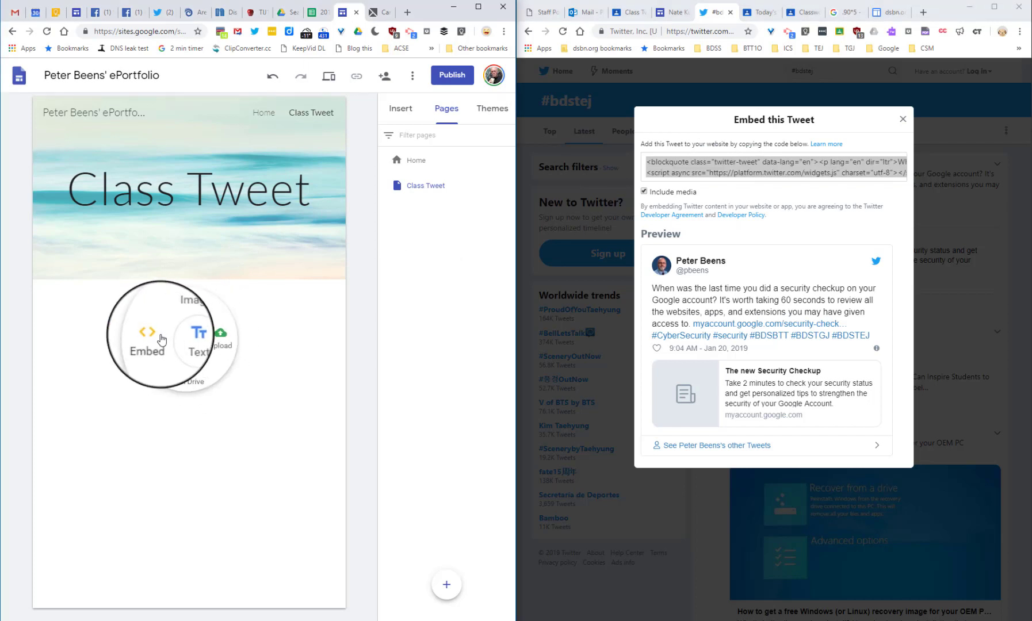
{"action": "left_click", "coordinate": [146, 336]}
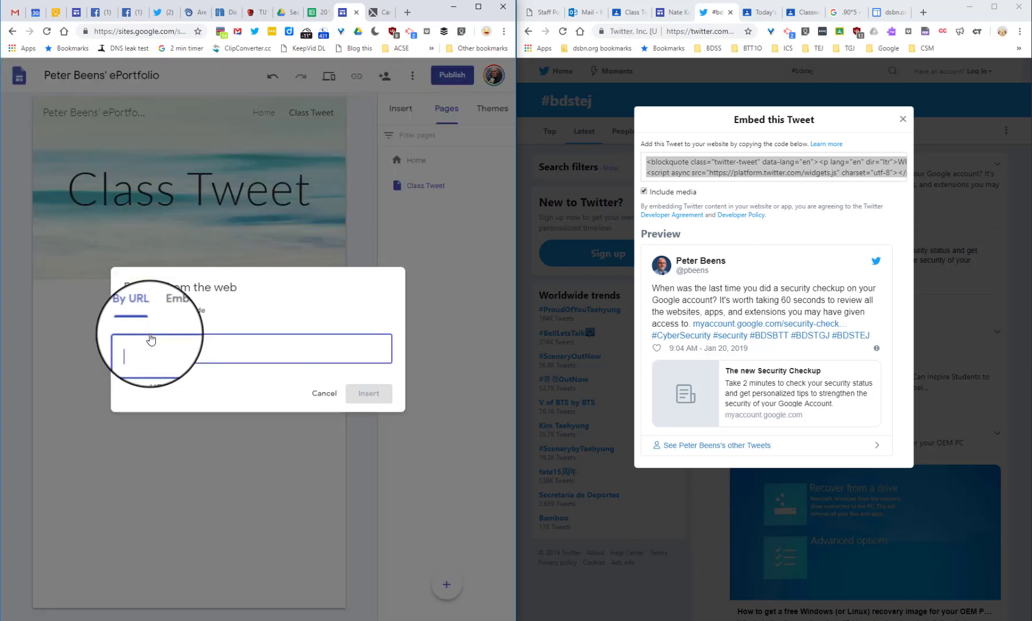
{"action": "left_click", "coordinate": [182, 310]}
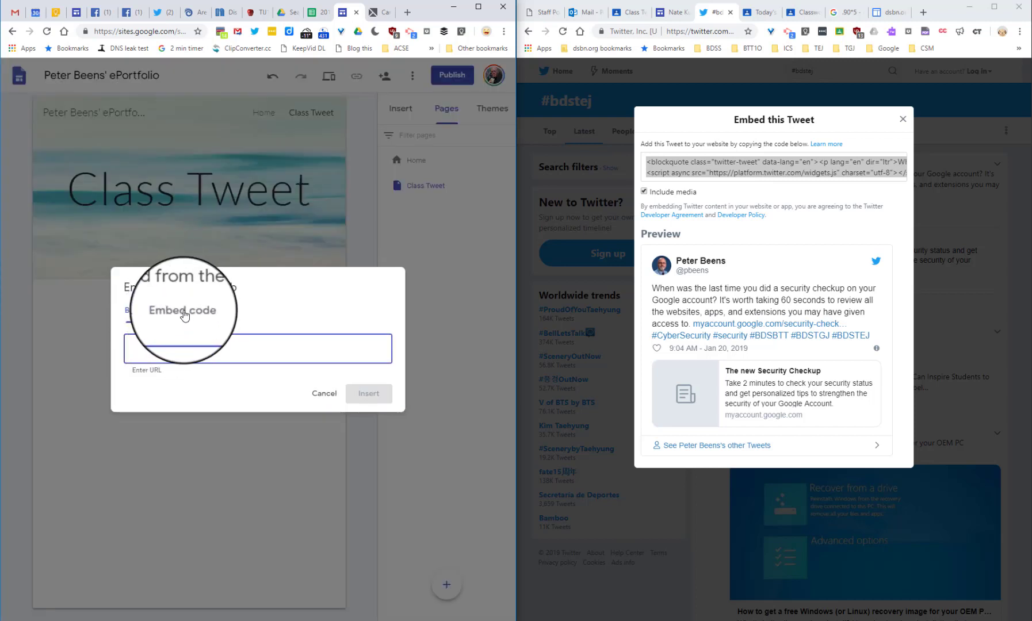
{"action": "left_click", "coordinate": [176, 293]}
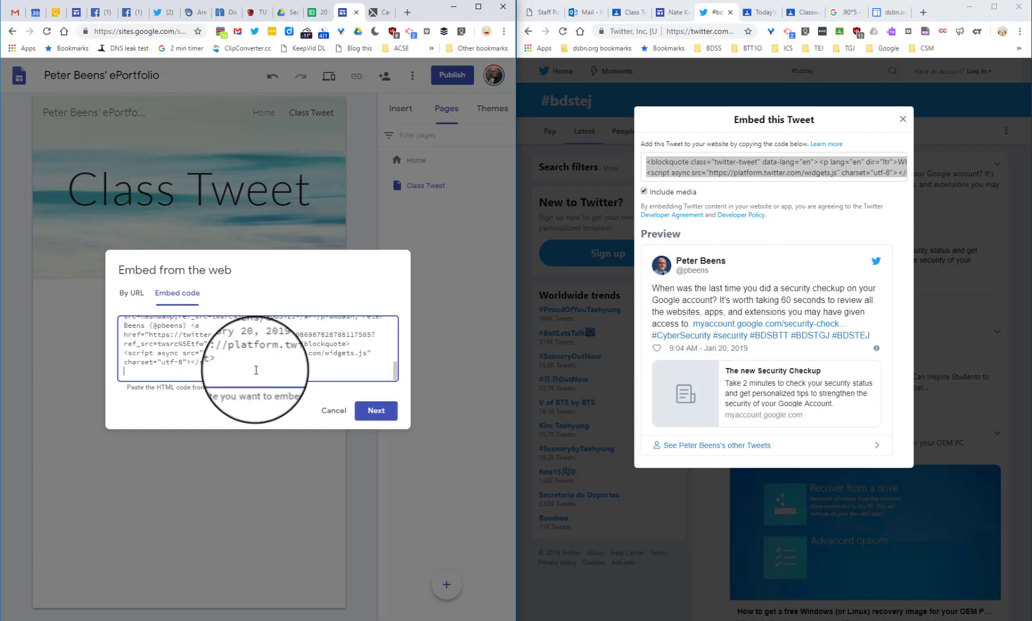
Preview the security checkup tweet embed and insert it onto the page.
{"action": "left_click", "coordinate": [375, 411]}
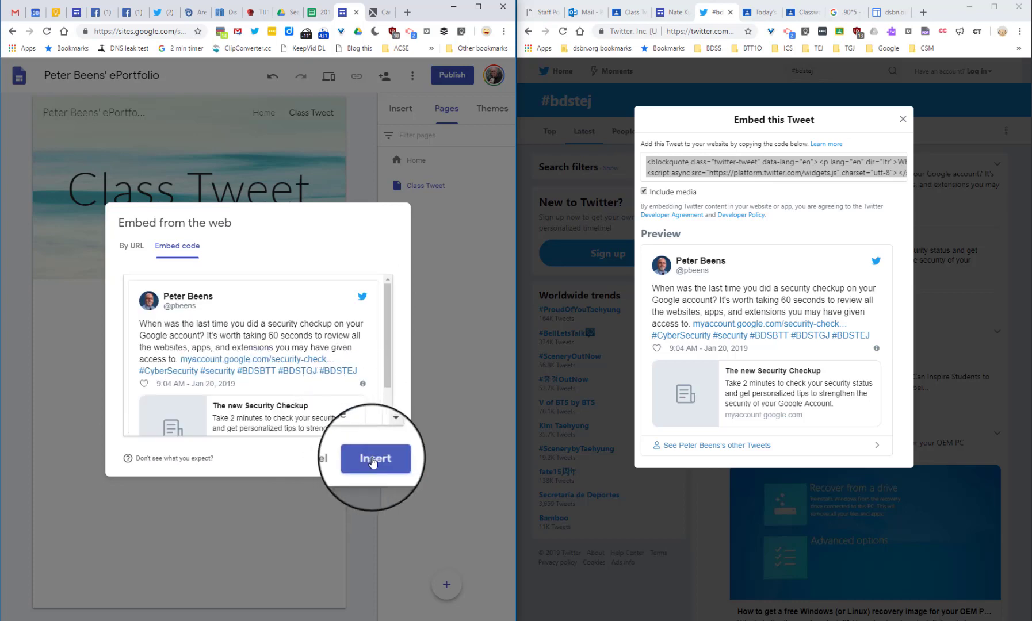
{"action": "left_click", "coordinate": [376, 459]}
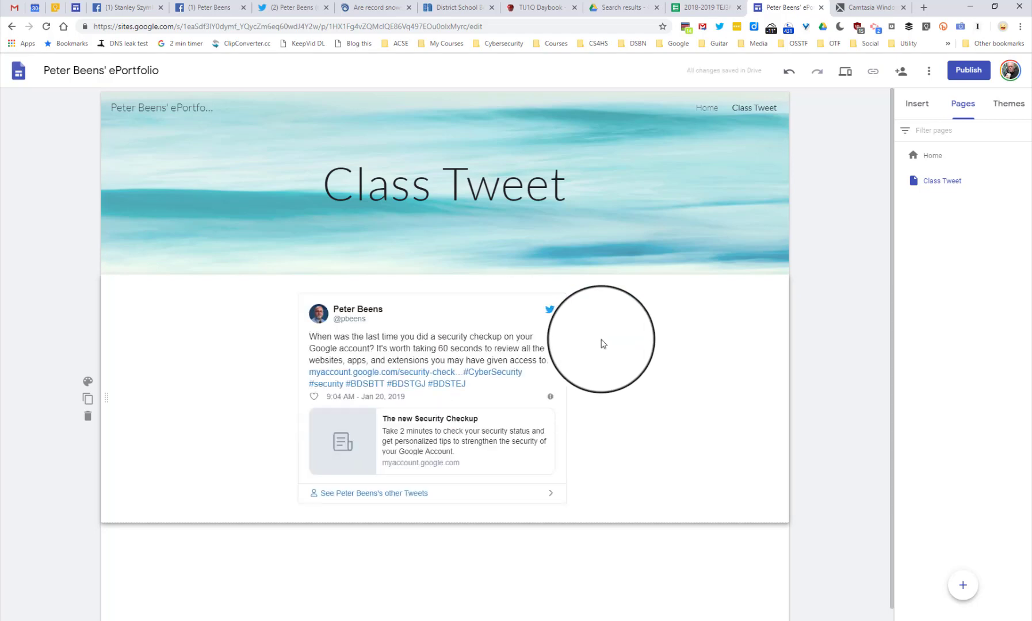
{"action": "mouse_move", "coordinate": [638, 352]}
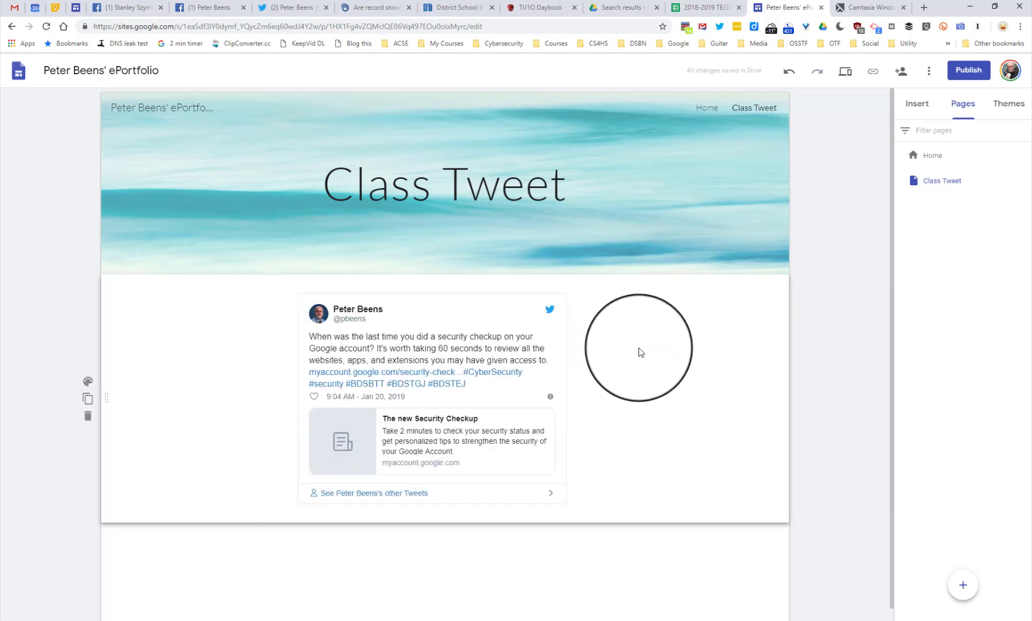